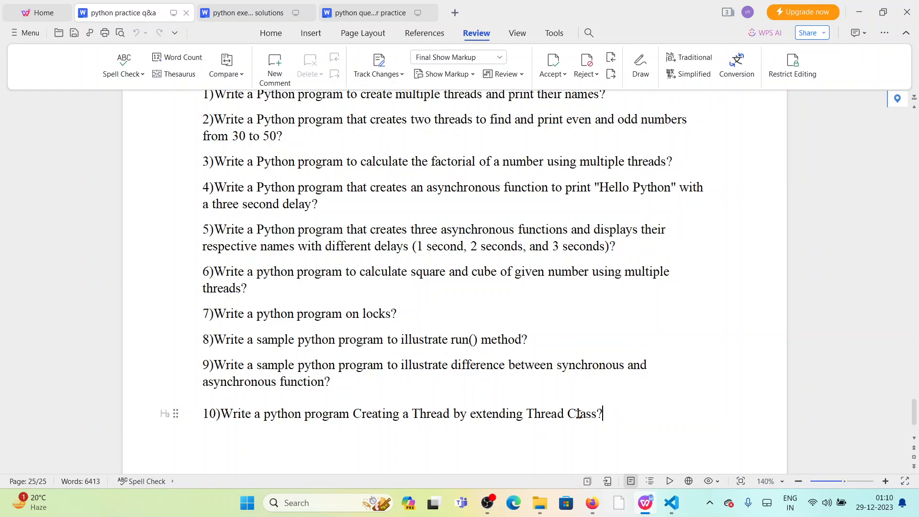
mouse_move(616, 414)
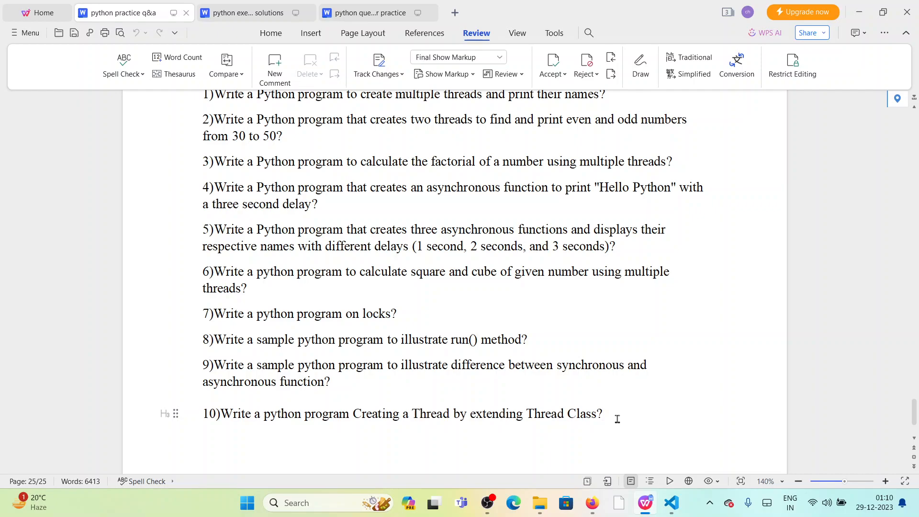
mouse_move(525, 407)
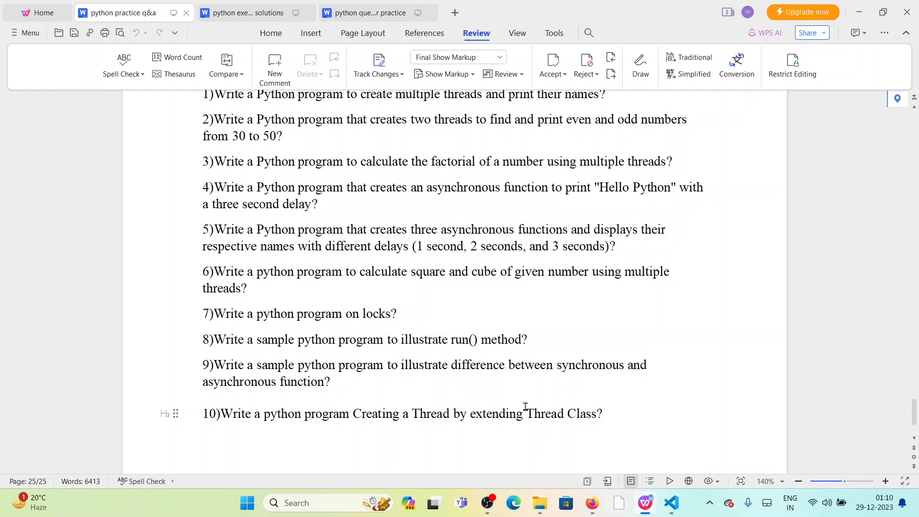
mouse_move(671, 503)
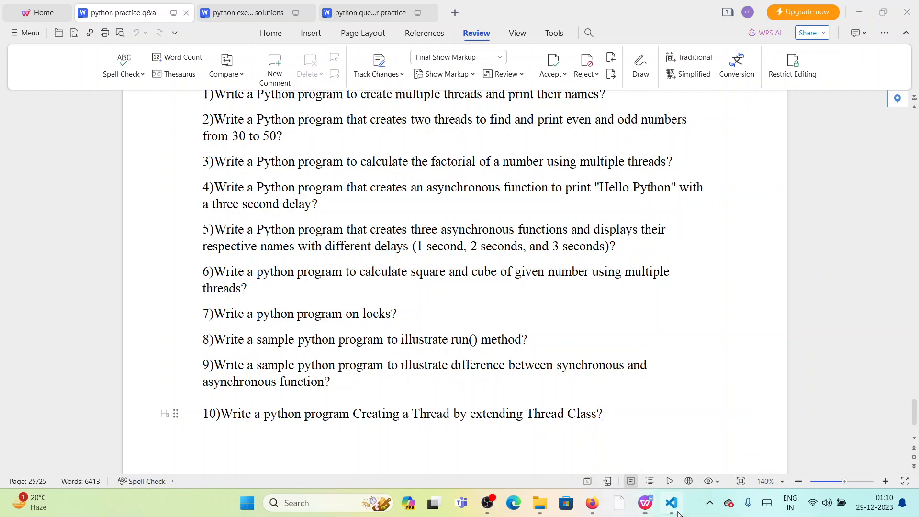
- Run first.py to print 'Hi Child Thread' twice and 'Main Thread', then return to the questions document
click(671, 503)
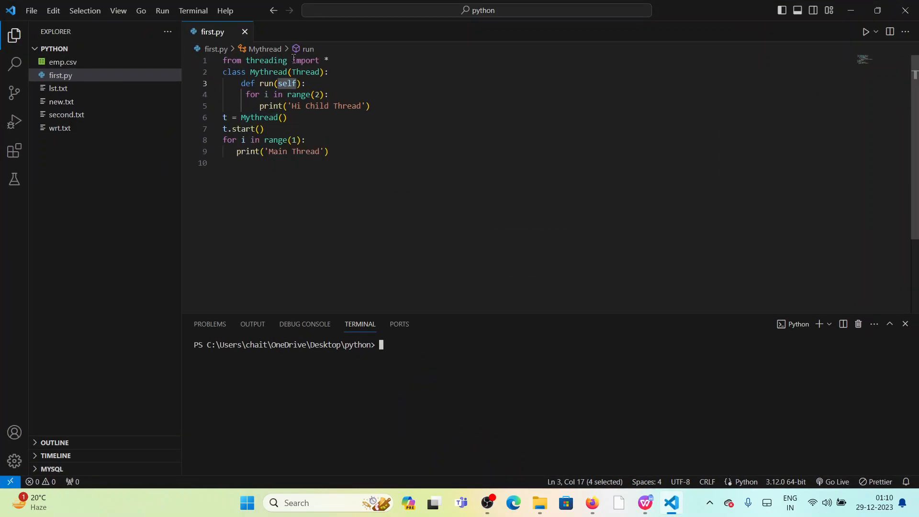
mouse_move(306, 71)
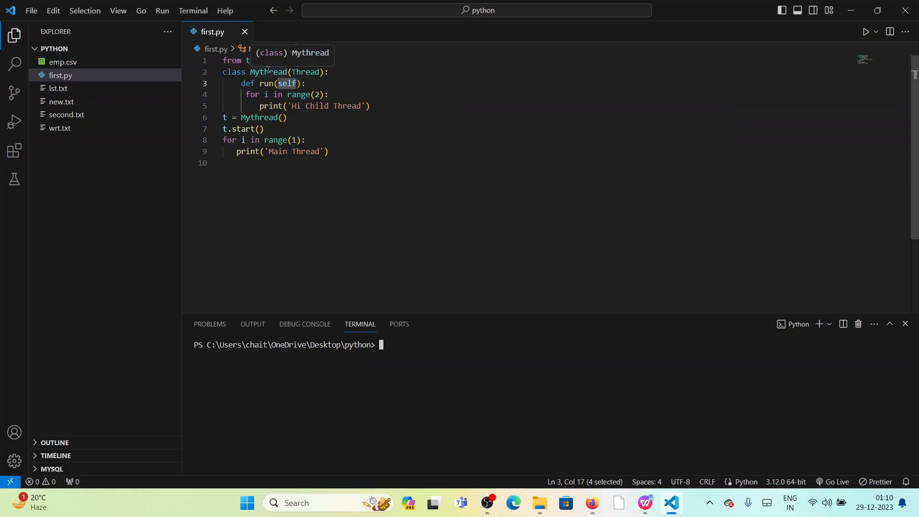
mouse_move(264, 83)
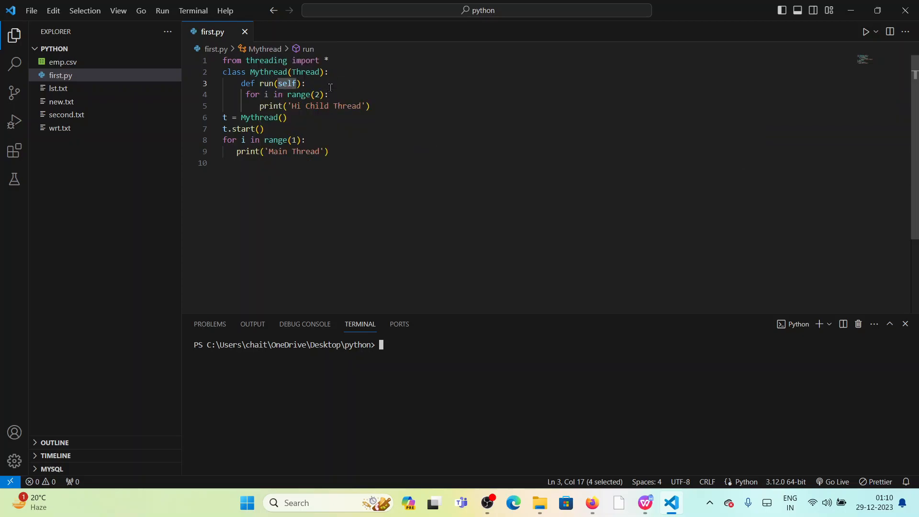
mouse_move(316, 98)
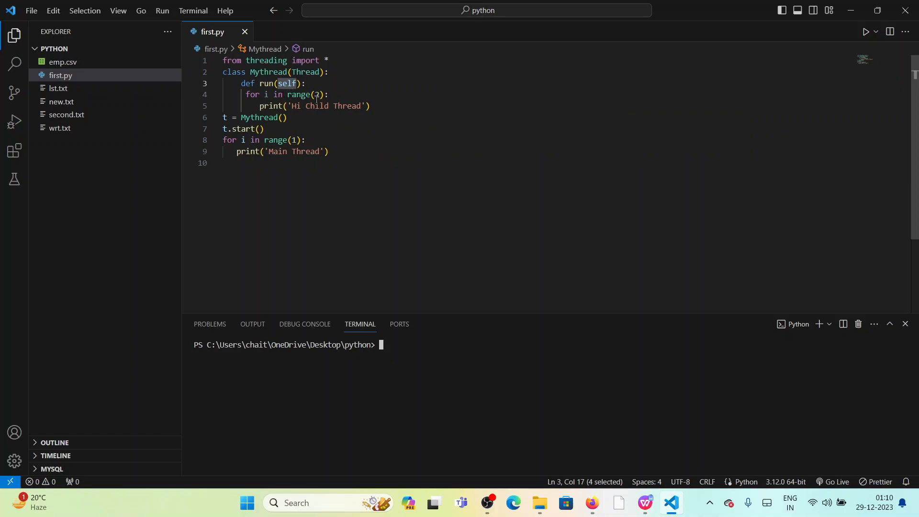
mouse_move(225, 117)
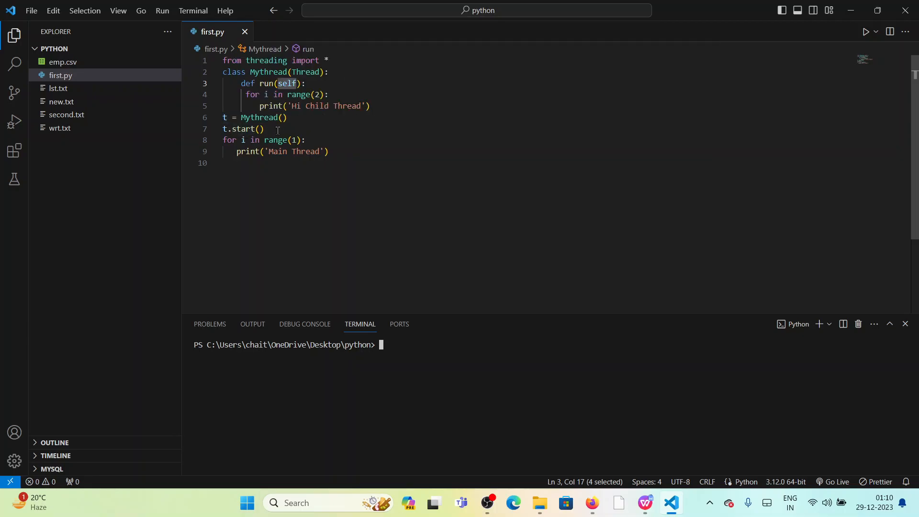
mouse_move(266, 83)
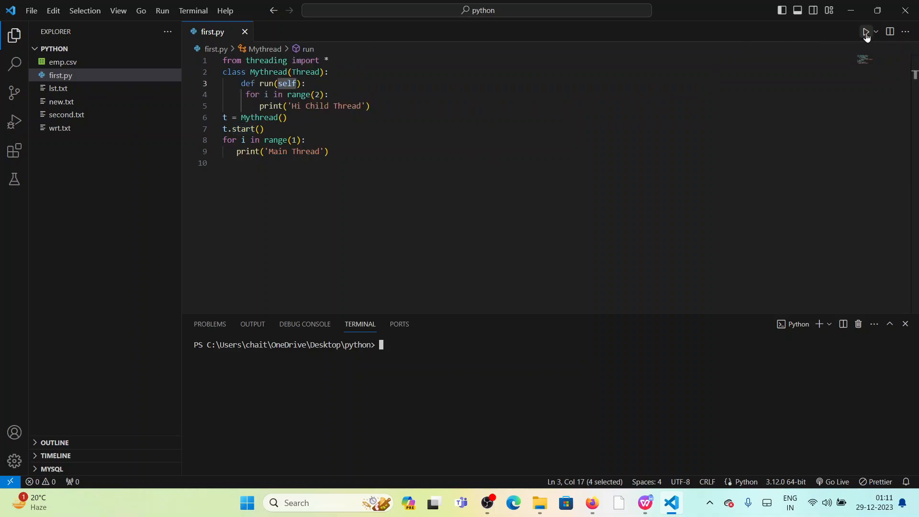
click(866, 32)
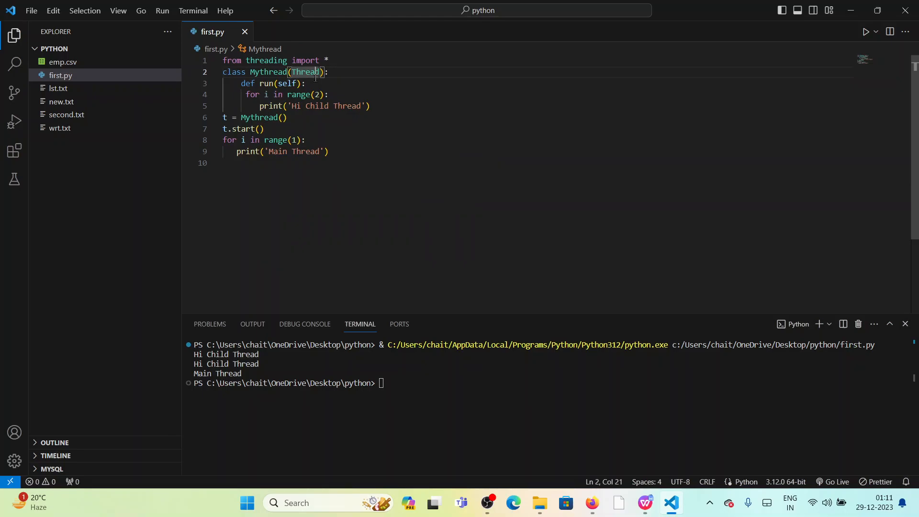
mouse_move(621, 330)
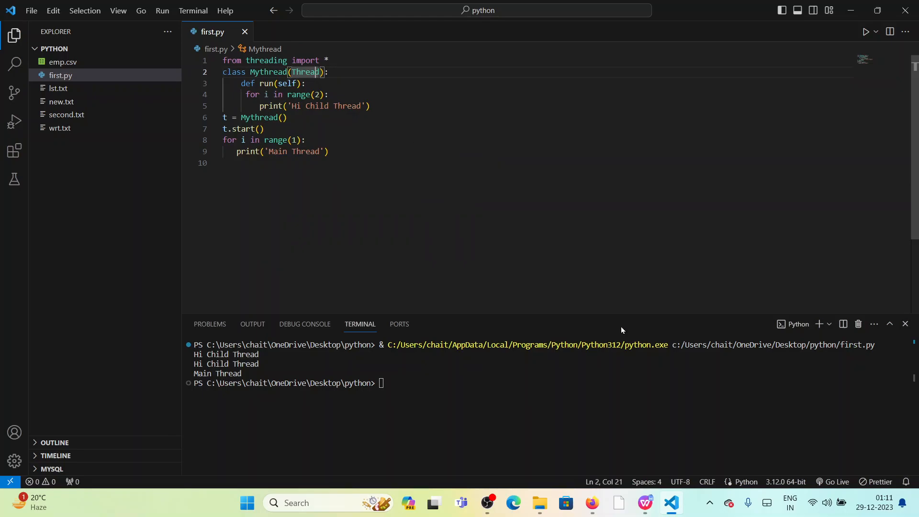
click(644, 504)
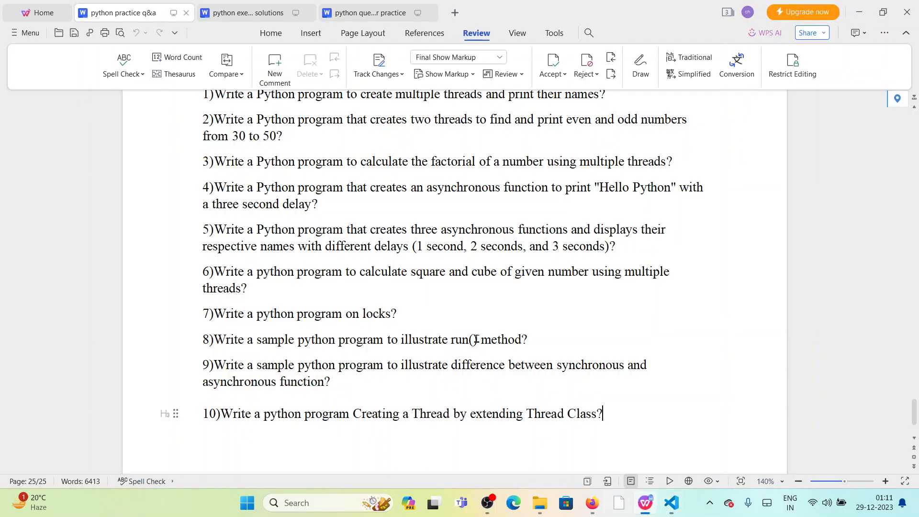
- Switch to the third WPS Writer tab and browse the 11.Python Multi-Threading questions
click(369, 12)
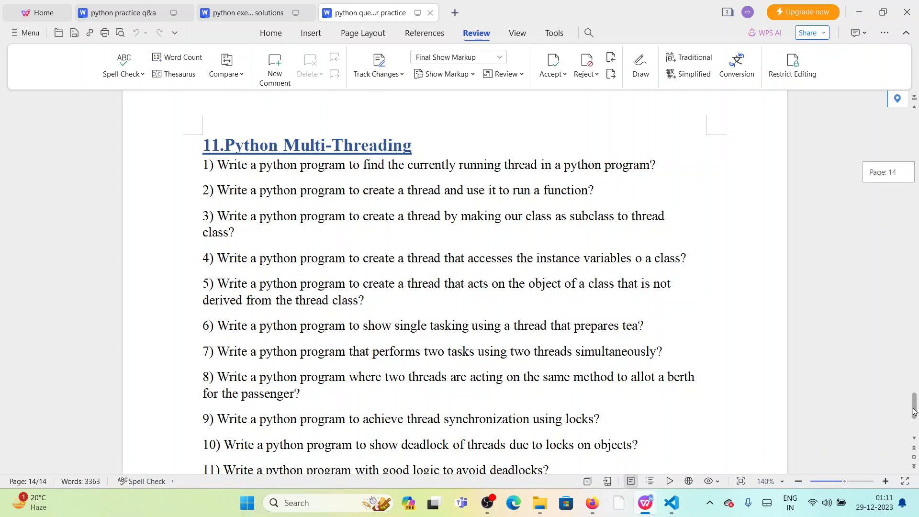
scroll(down, 3)
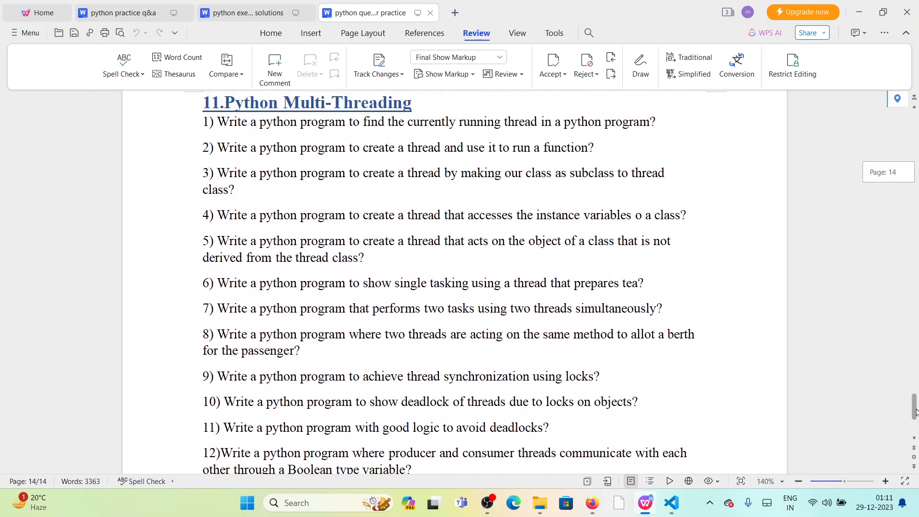
scroll(down, 3)
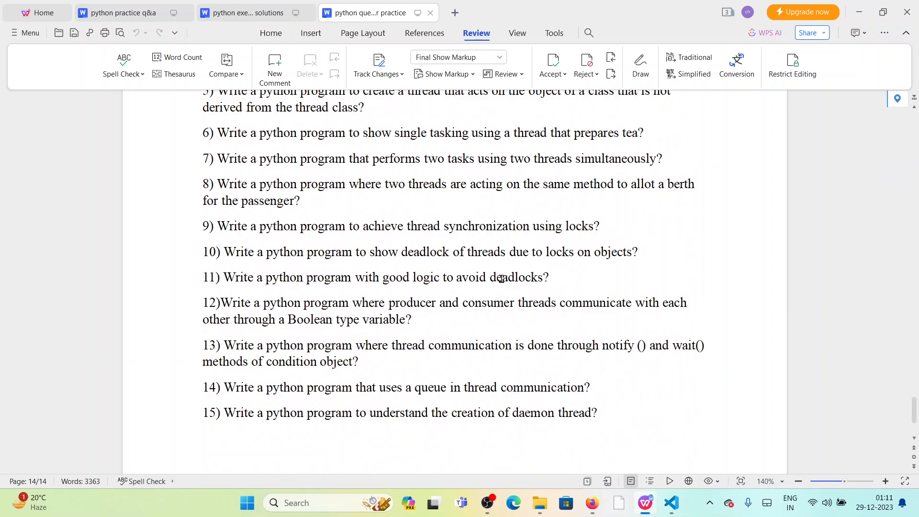
mouse_move(752, 313)
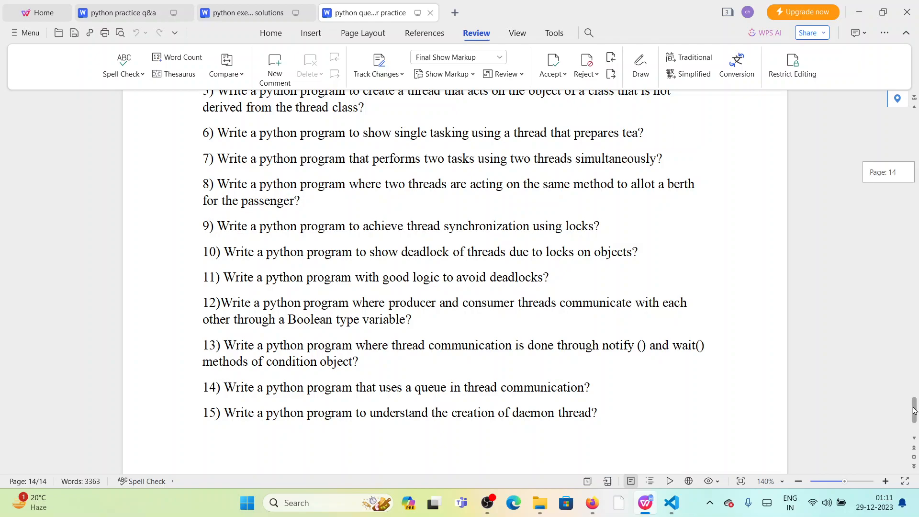
scroll(up, 3)
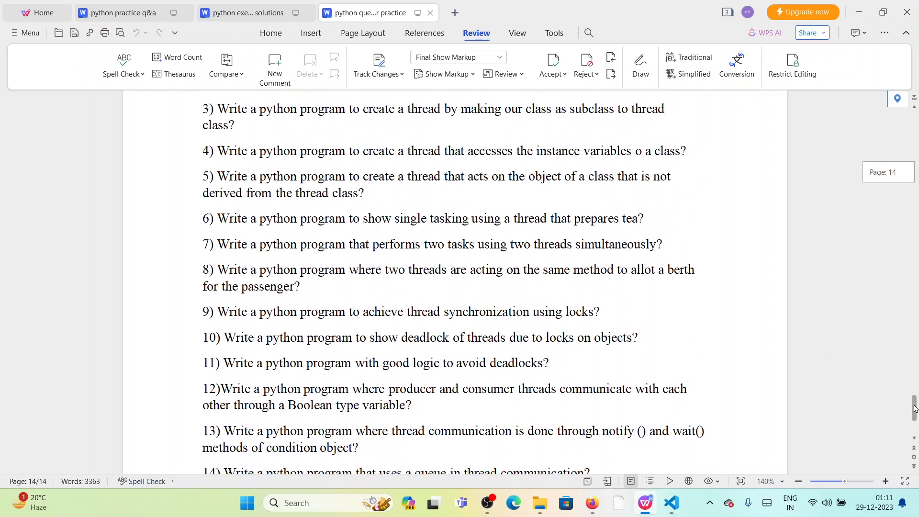
scroll(down, 3)
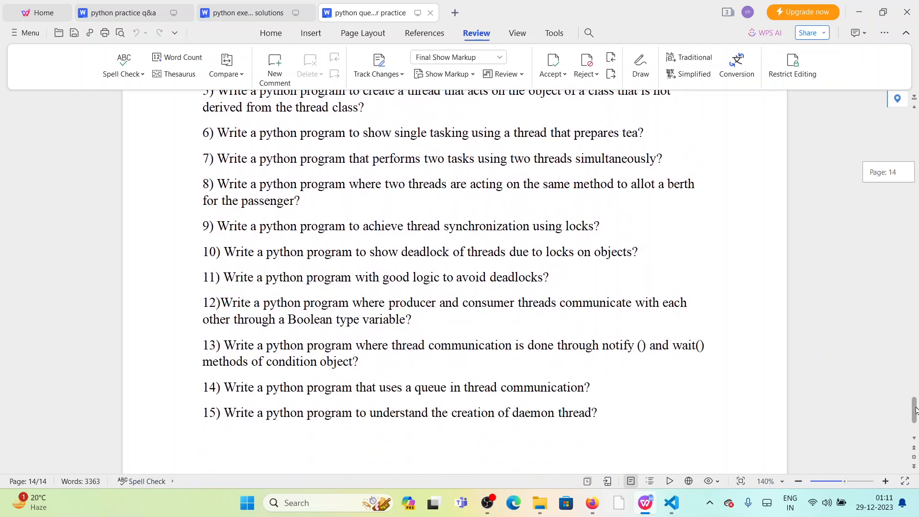
scroll(up, 3)
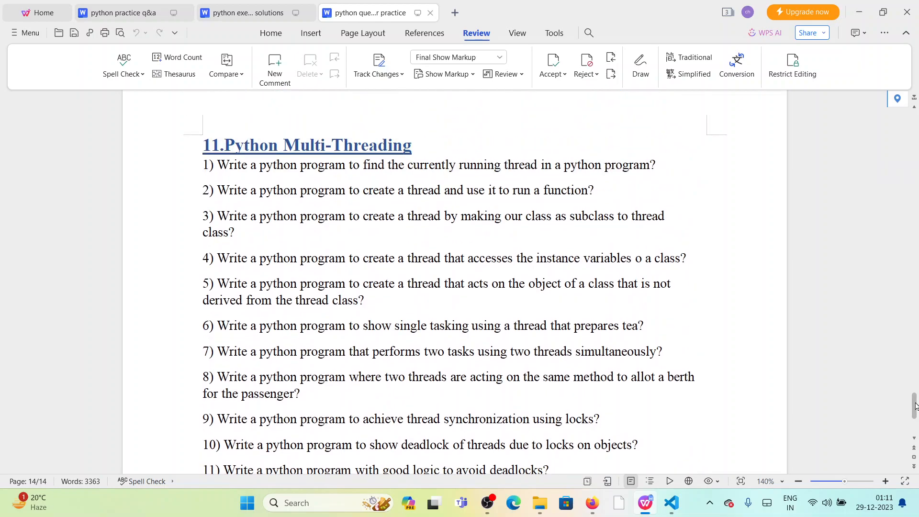